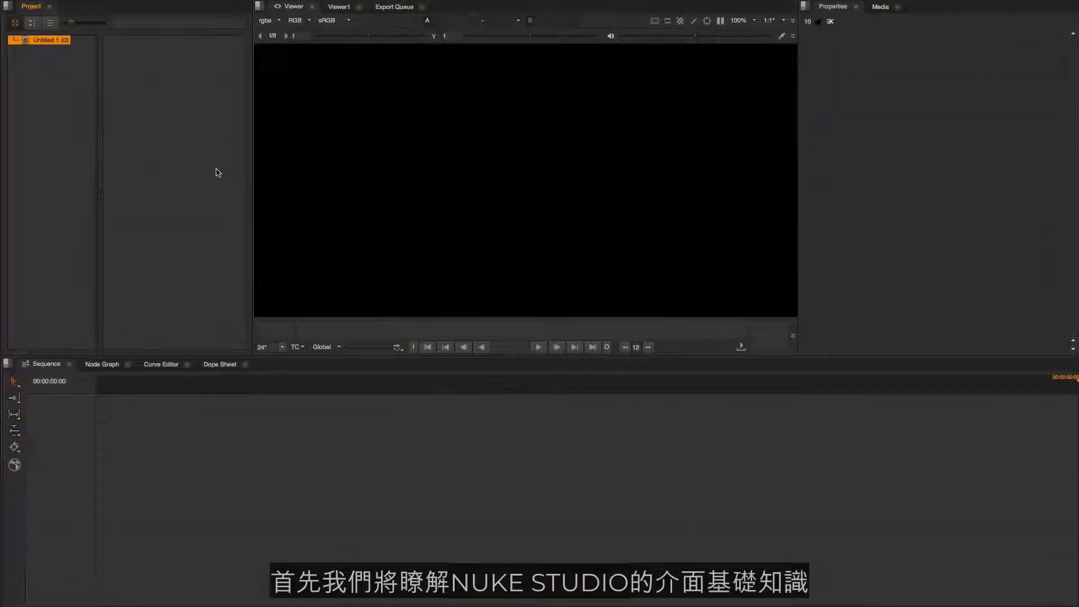
mouse_move(227, 202)
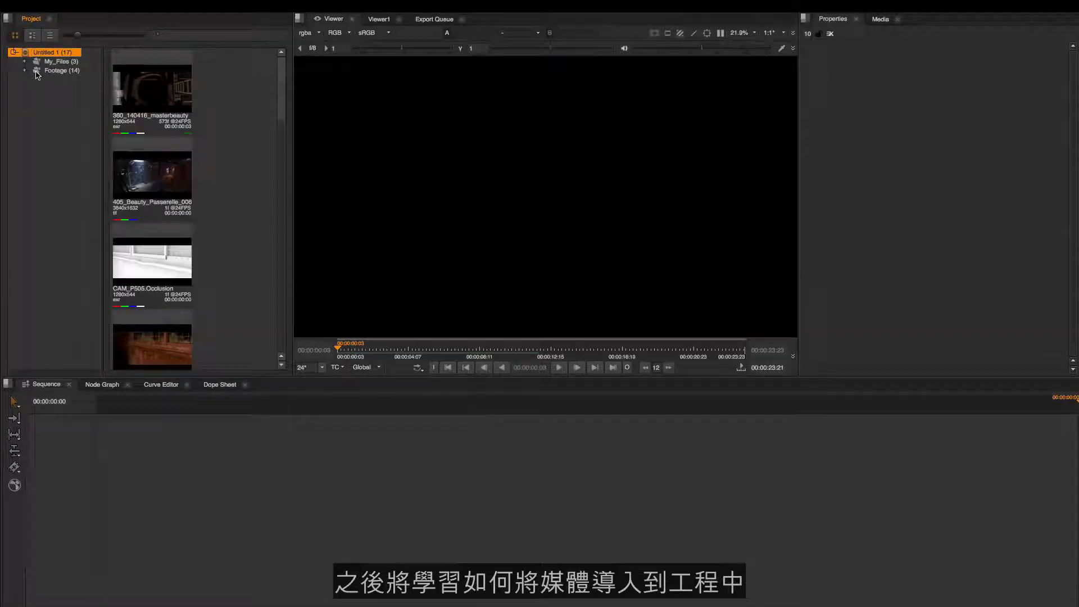
Select a green-screen clip in the Footage bin for cutting into Sequence 2
click(25, 70)
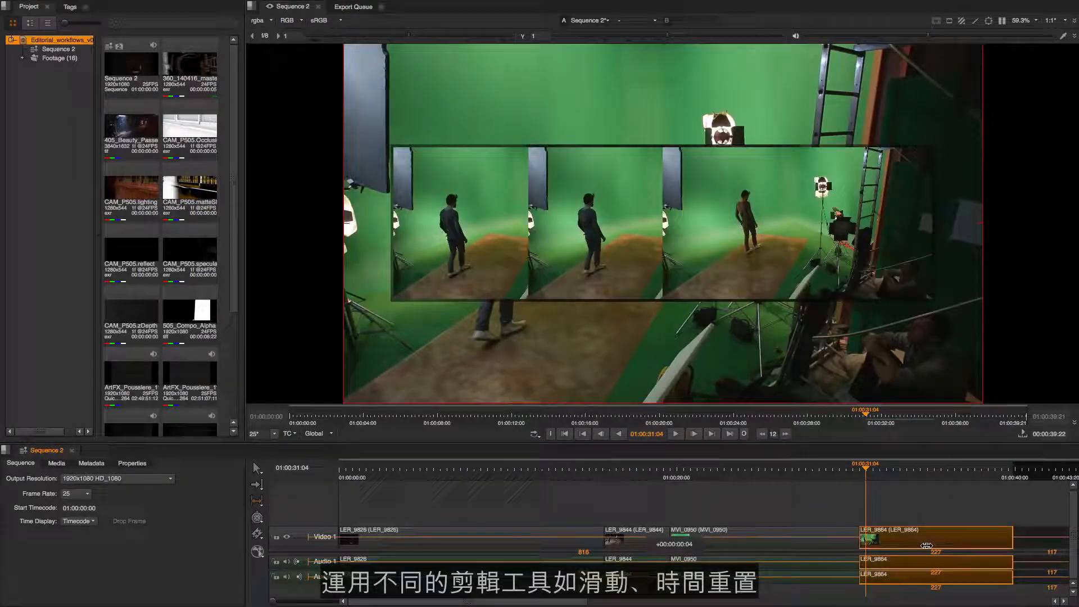
Add a Grade soft effect to the timeline clip from its Effects menu
right_click(565, 544)
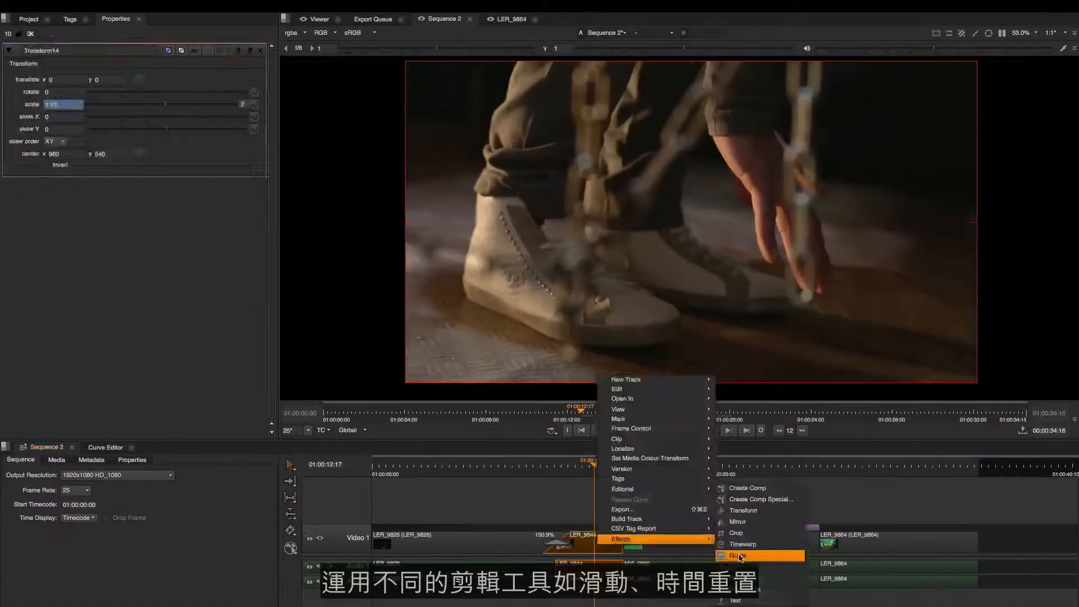
click(738, 556)
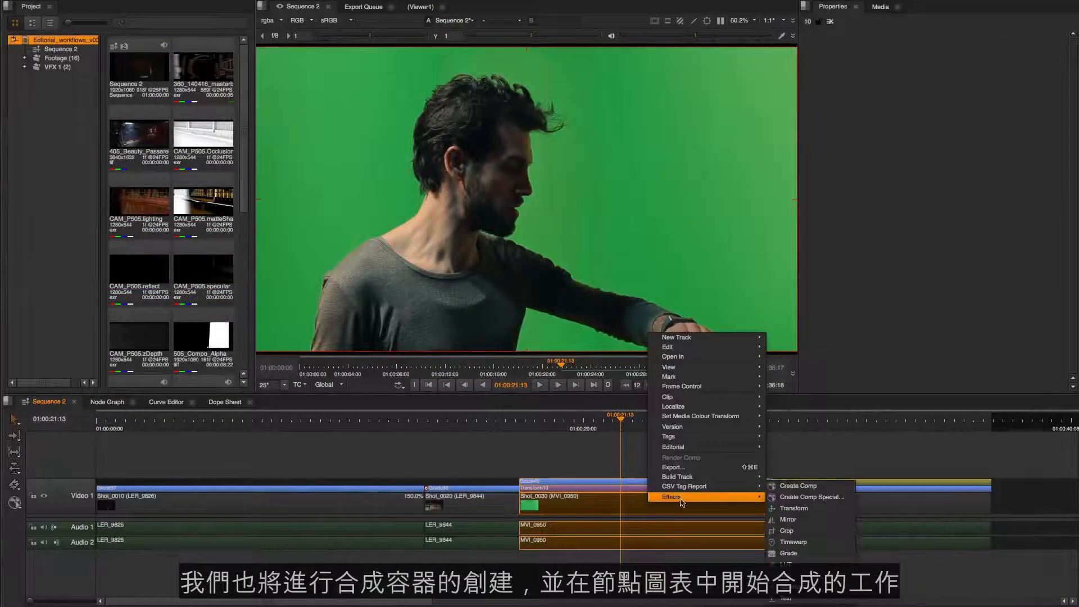
Create a comp container on the shot, then expand the Footage bin's sub-bins
click(797, 485)
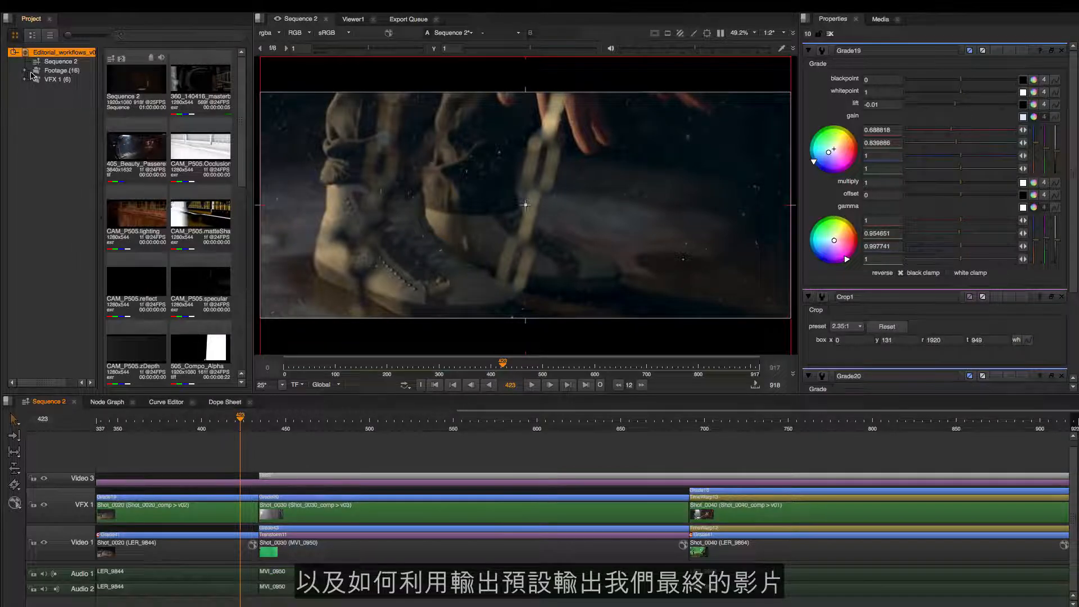
click(25, 70)
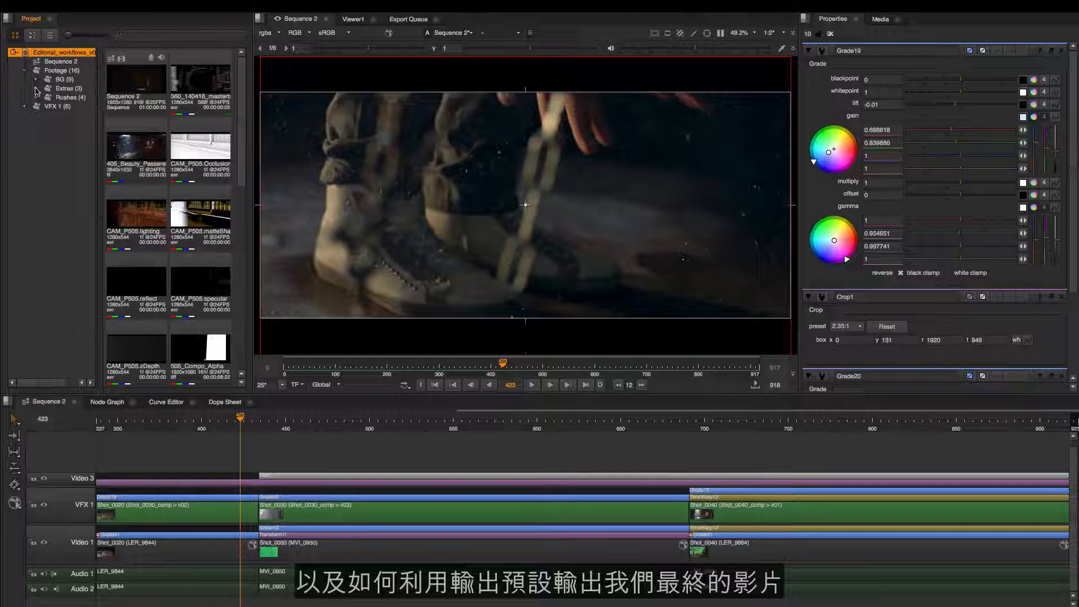